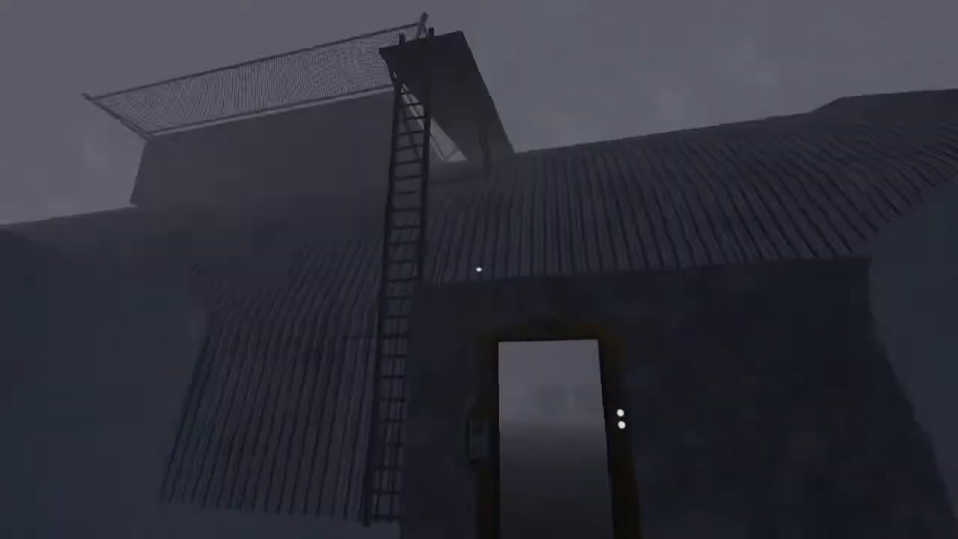
pyautogui.moveTo(479, 269)
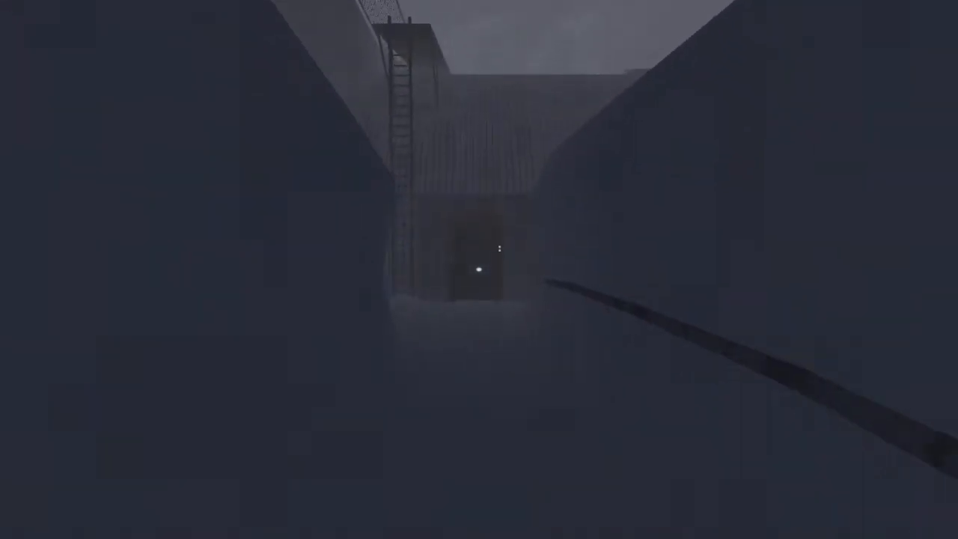
pyautogui.moveTo(479, 269)
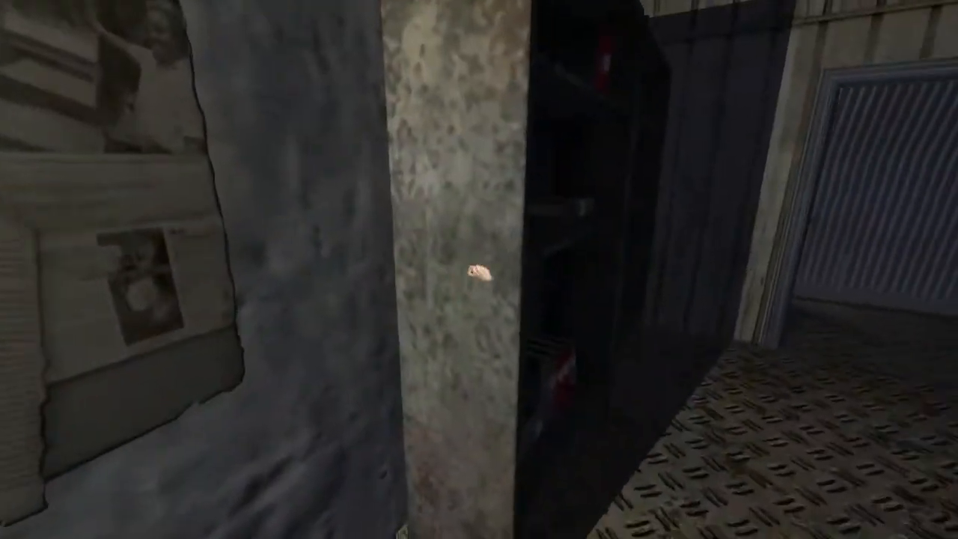
pyautogui.moveTo(479, 270)
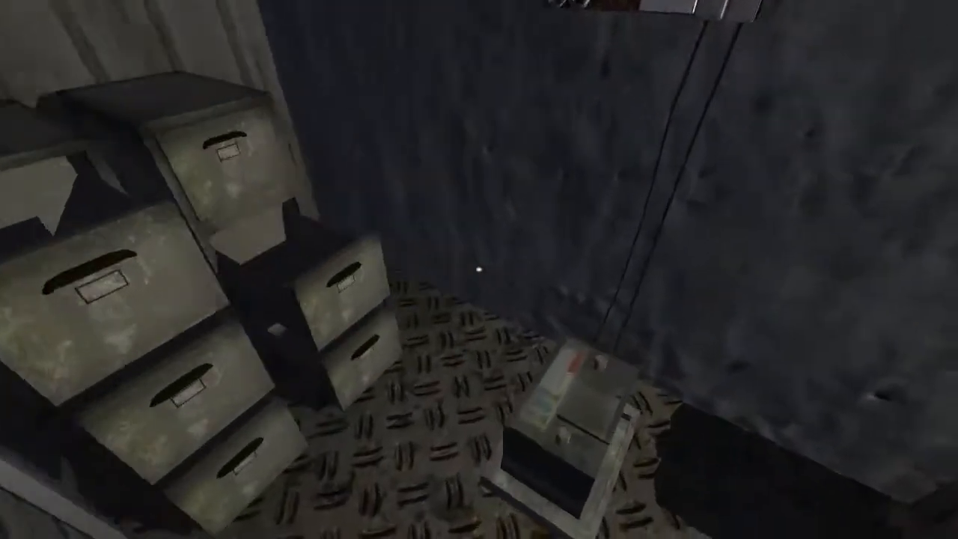
pyautogui.moveTo(479, 269)
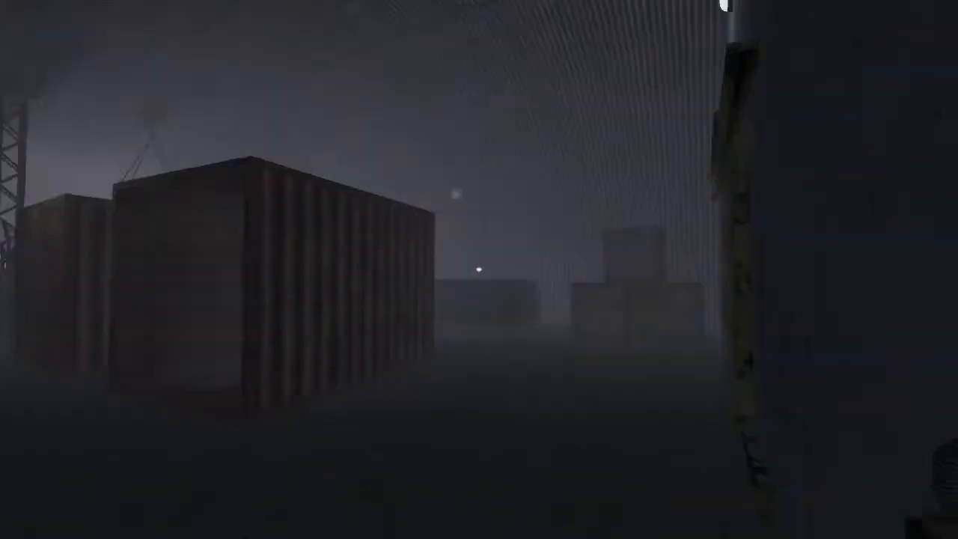
pyautogui.moveTo(479, 270)
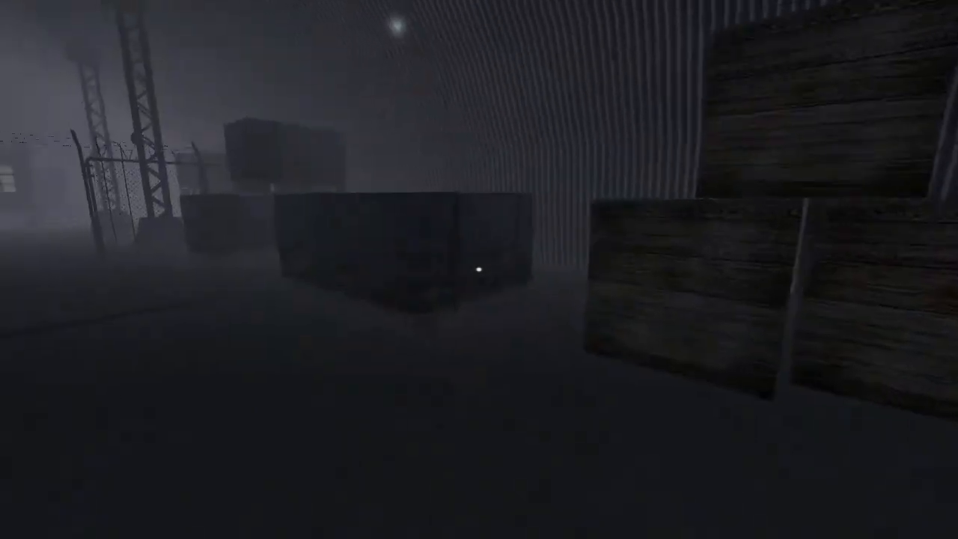
pyautogui.moveTo(478, 270)
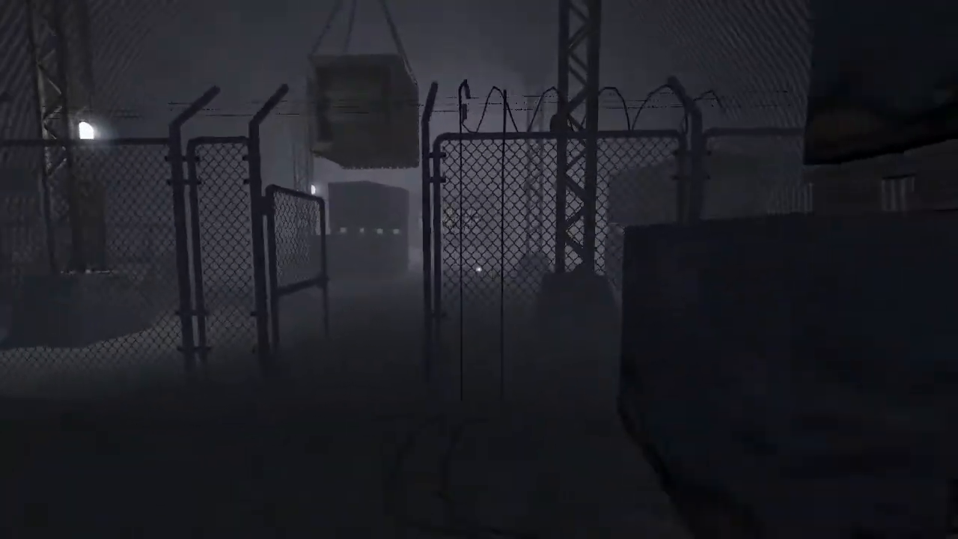